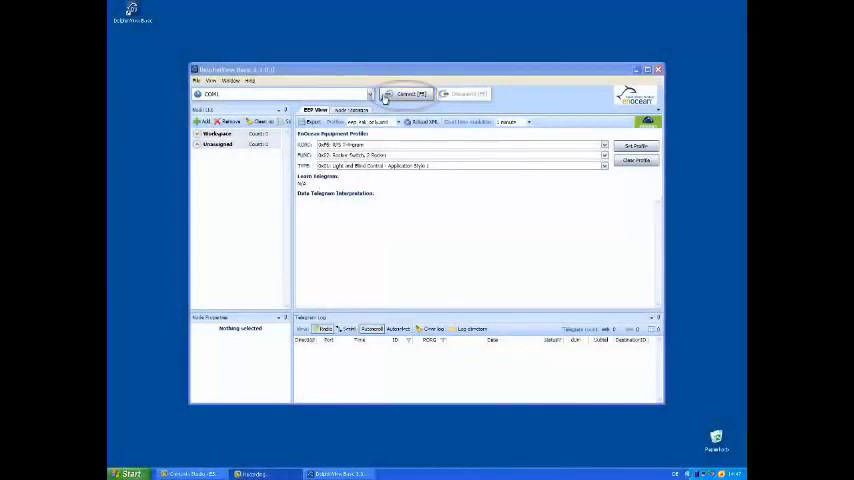
Connect DolphinView Basic to the USB300 gateway on COM1 to start receiving telegrams.
{"action": "left_click", "coordinate": [405, 93]}
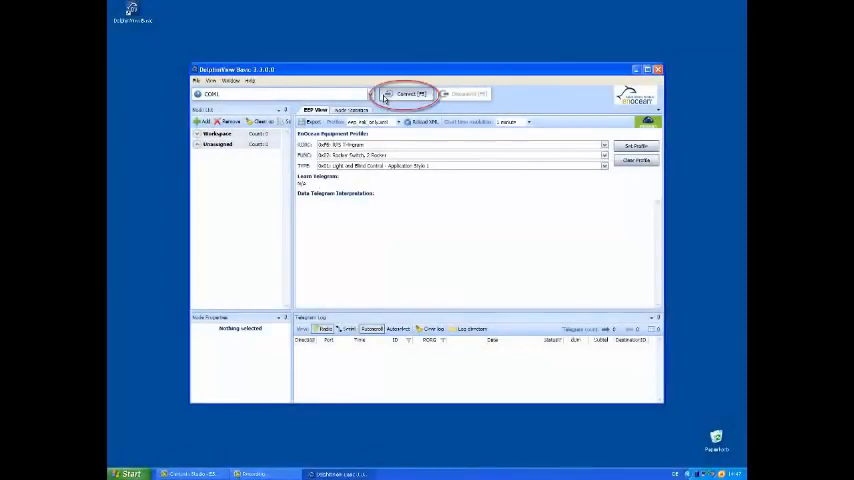
{"action": "left_click", "coordinate": [405, 93]}
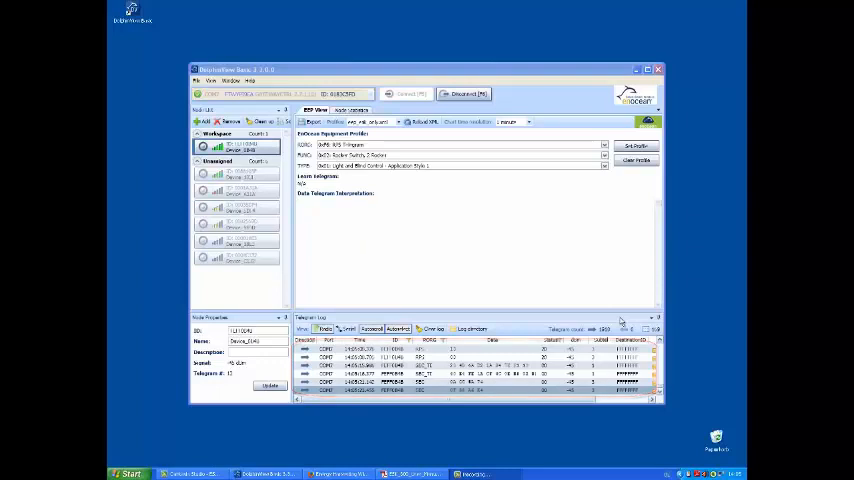
Remove the selected node from the Workspace group so it becomes unassigned.
{"action": "left_click", "coordinate": [258, 121]}
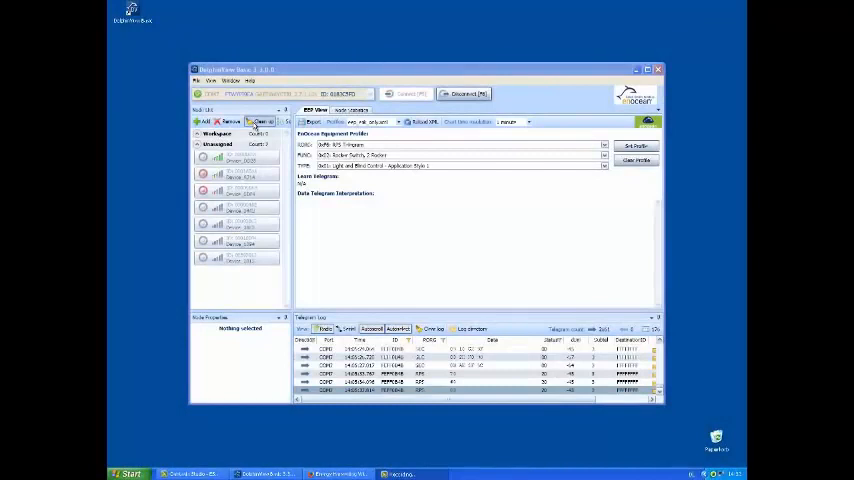
Clean up the node list, then add the first unassigned node to Workspace.
{"action": "left_click", "coordinate": [238, 158]}
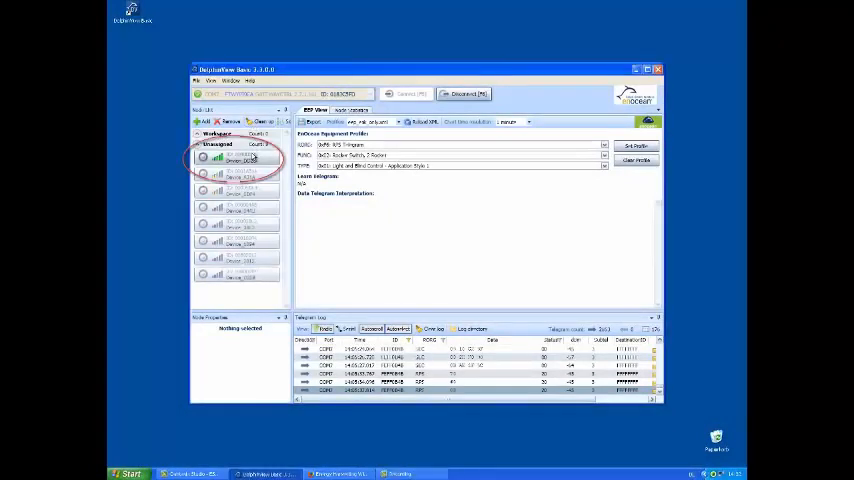
{"action": "left_click", "coordinate": [238, 165]}
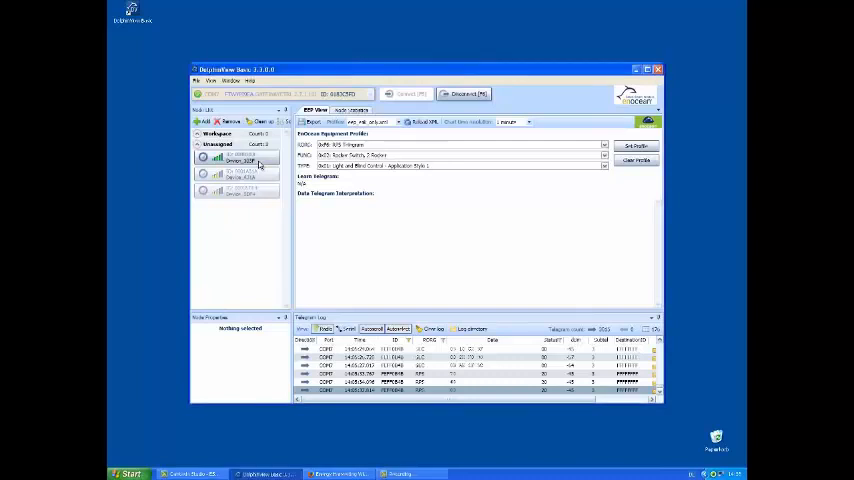
{"action": "left_click", "coordinate": [238, 155]}
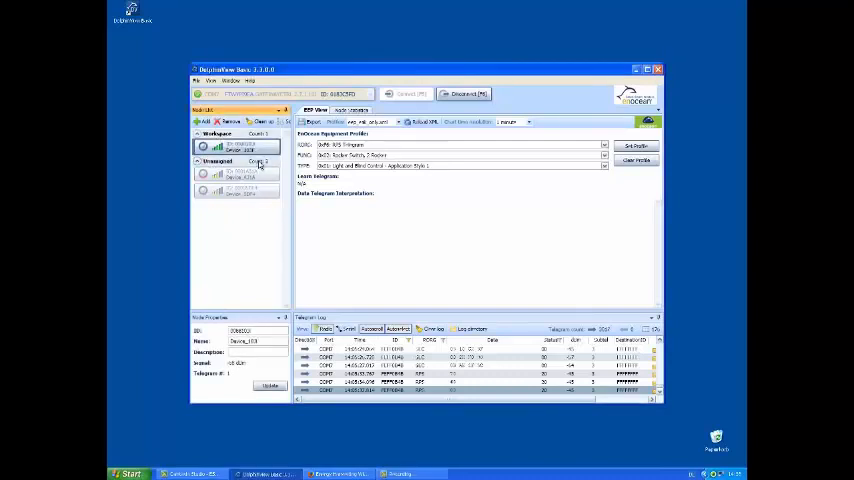